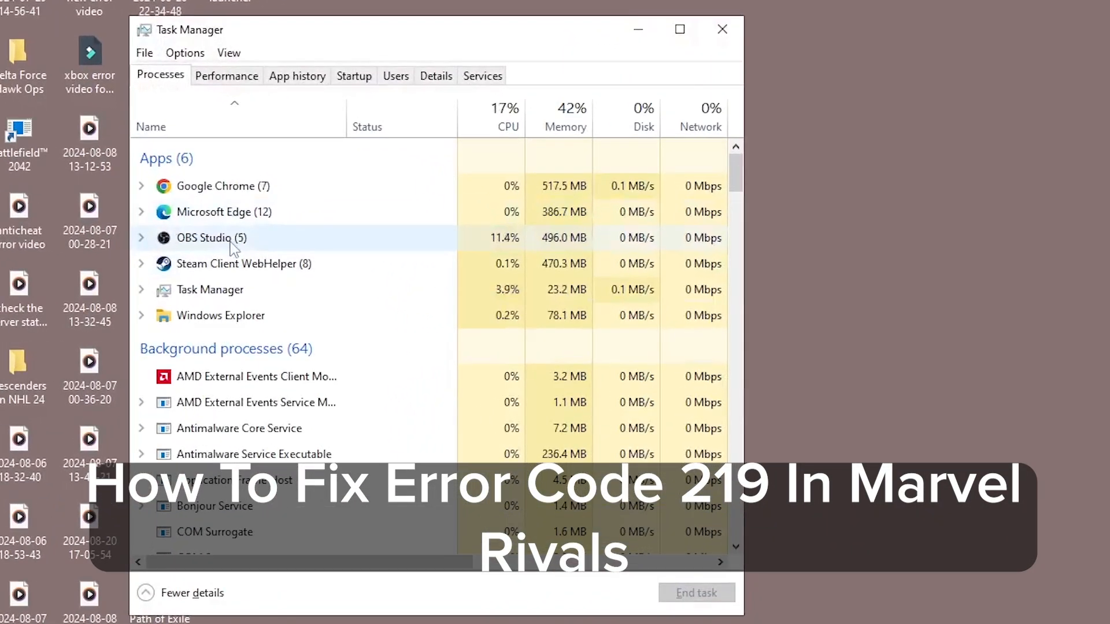
Step: End the Steam Client WebHelper task from the running-process list
right_click(244, 264)
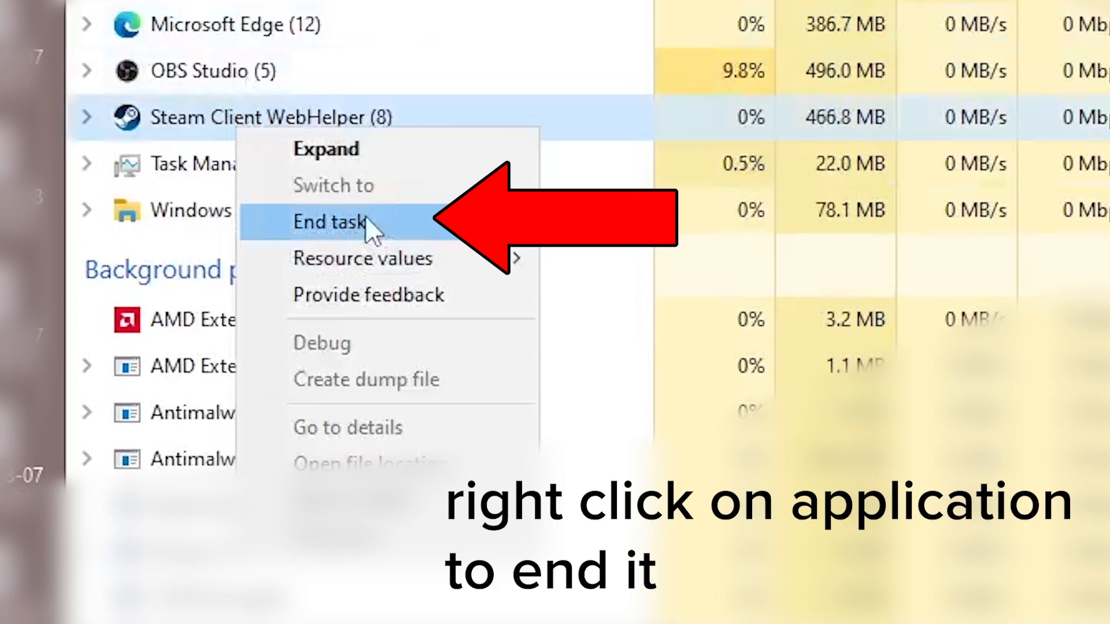
click(326, 222)
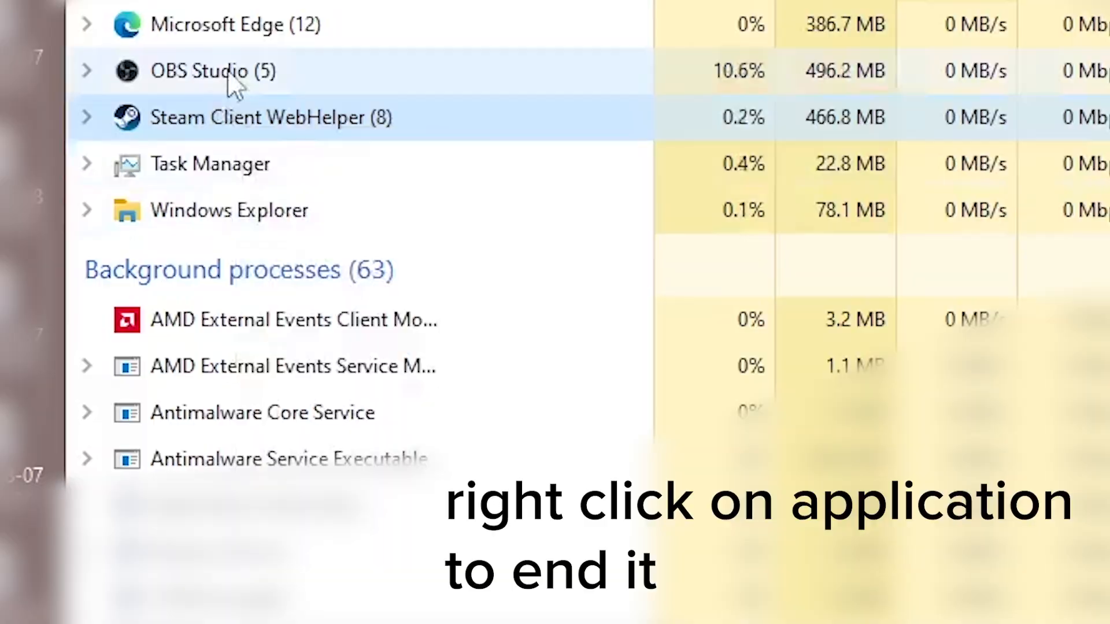
right_click(174, 134)
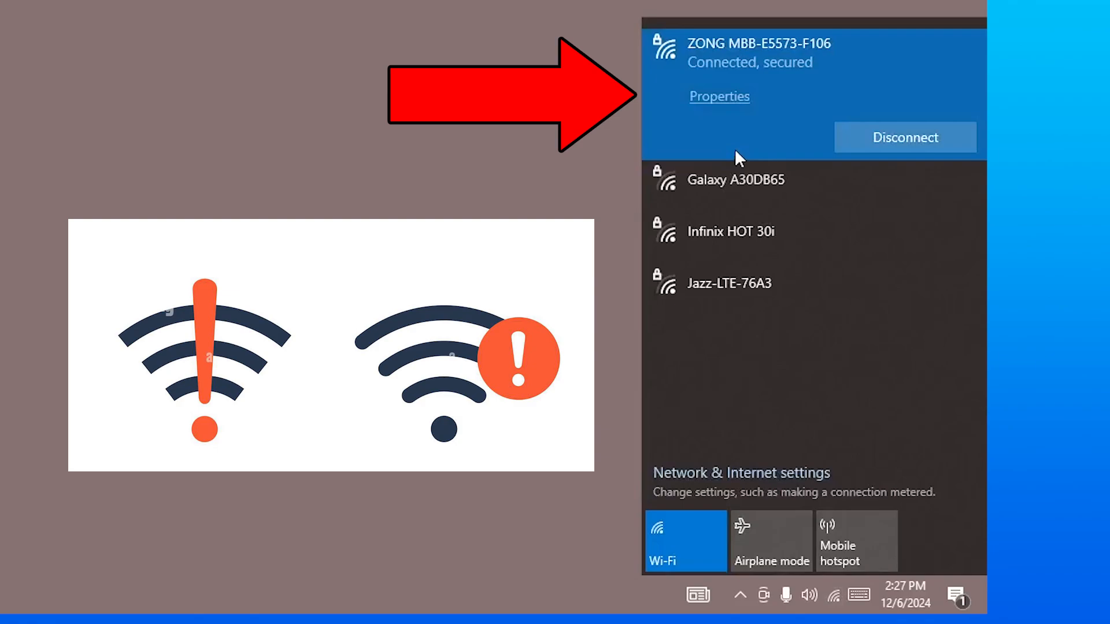
mouse_move(436, 212)
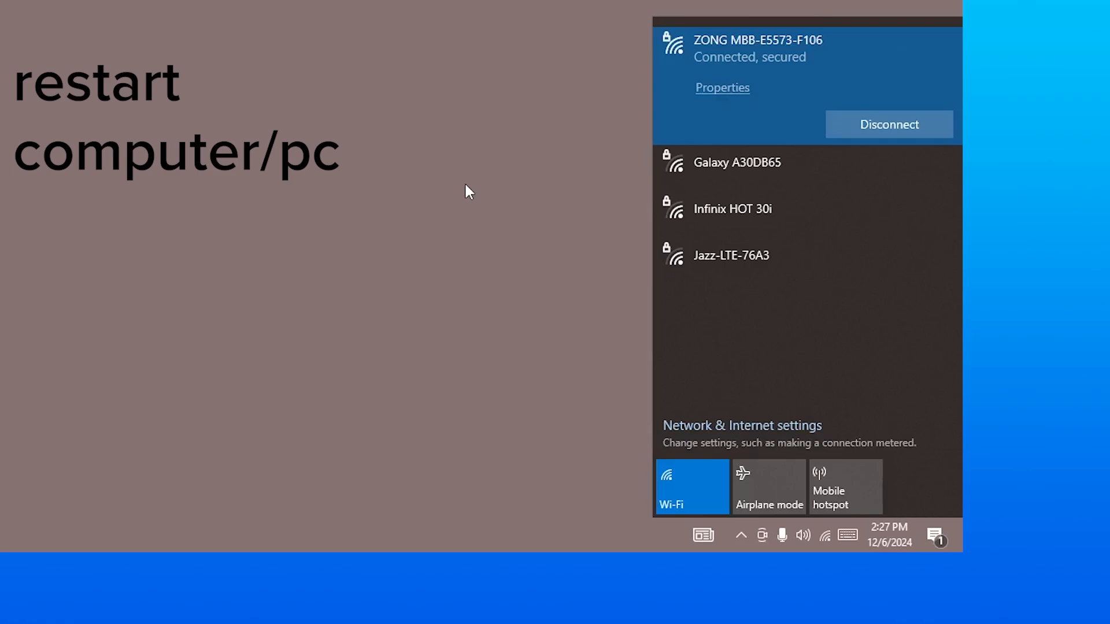
mouse_move(458, 189)
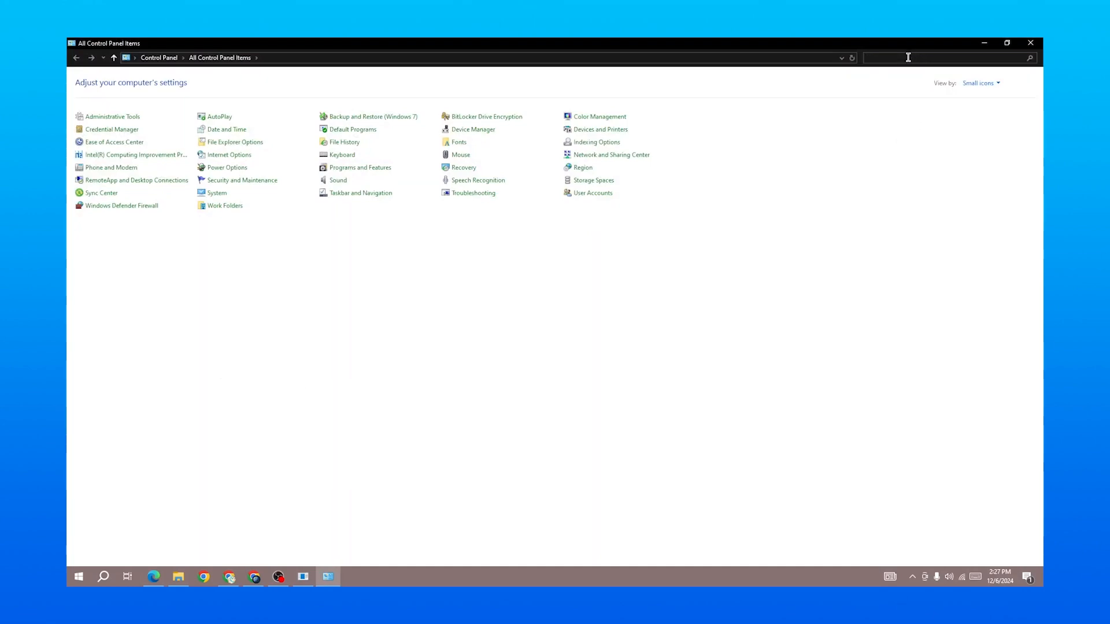
Step: Turn Windows Defender Firewall off for private and public networks in Control Panel
text(f)
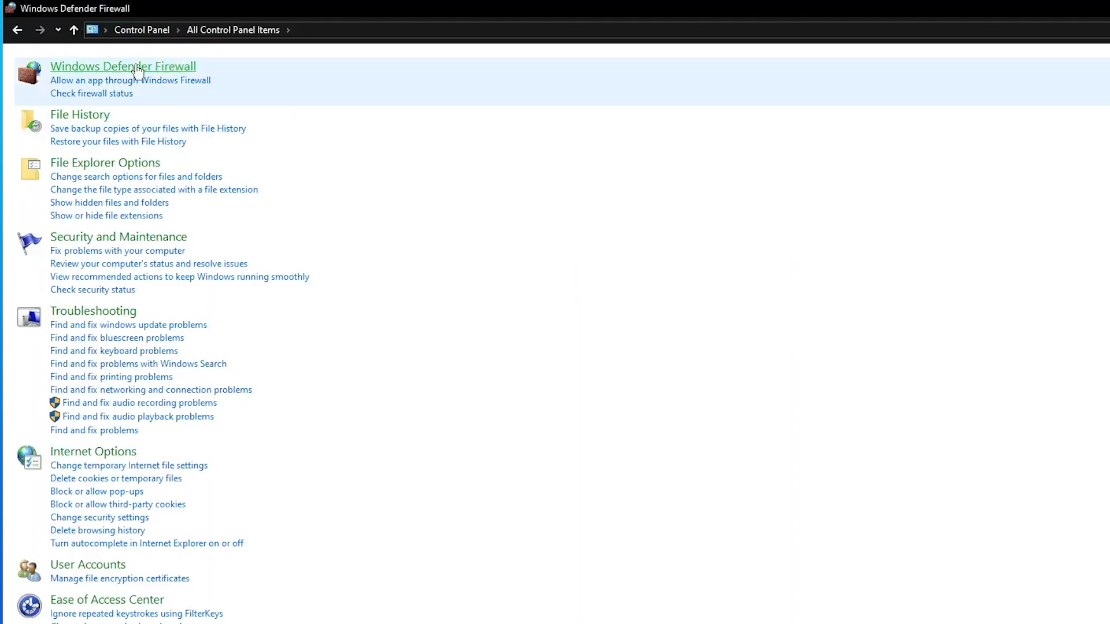
click(123, 65)
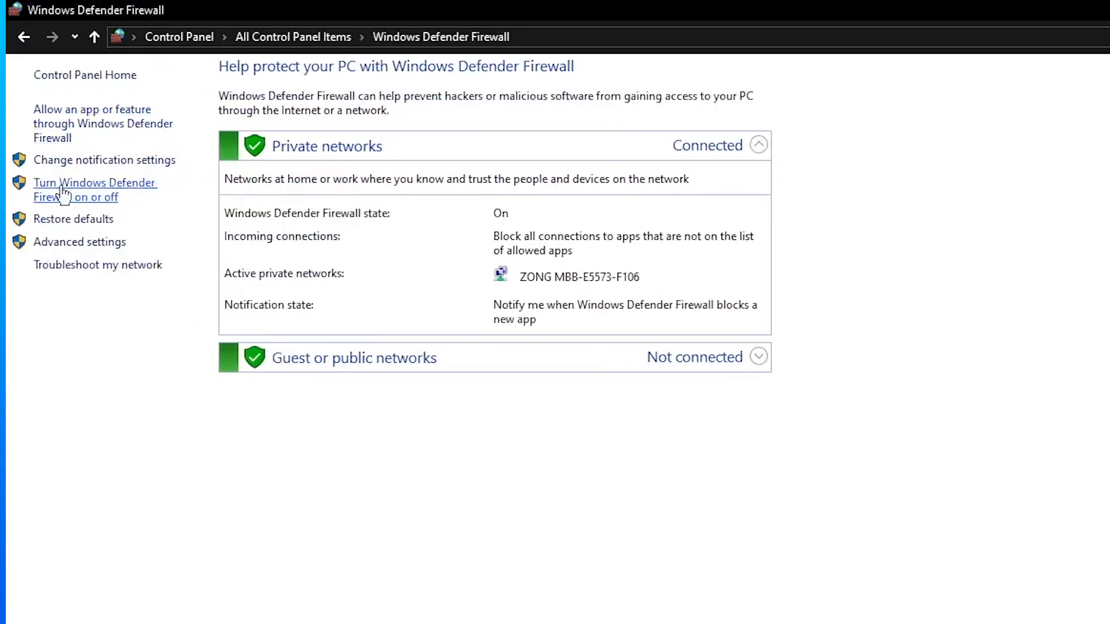
click(95, 190)
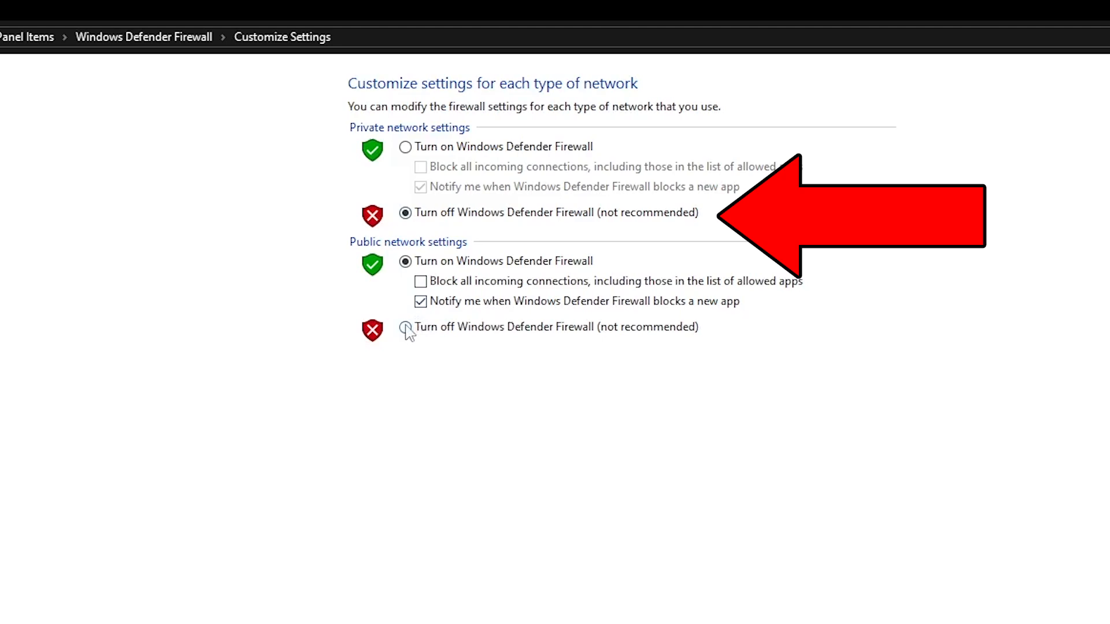
click(405, 326)
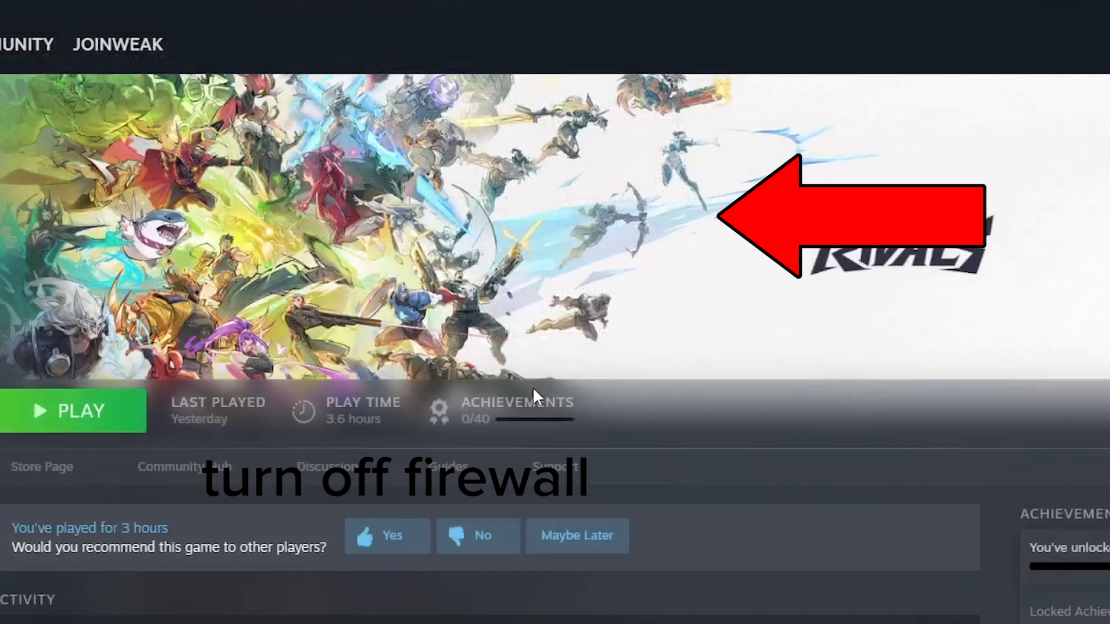
mouse_move(553, 400)
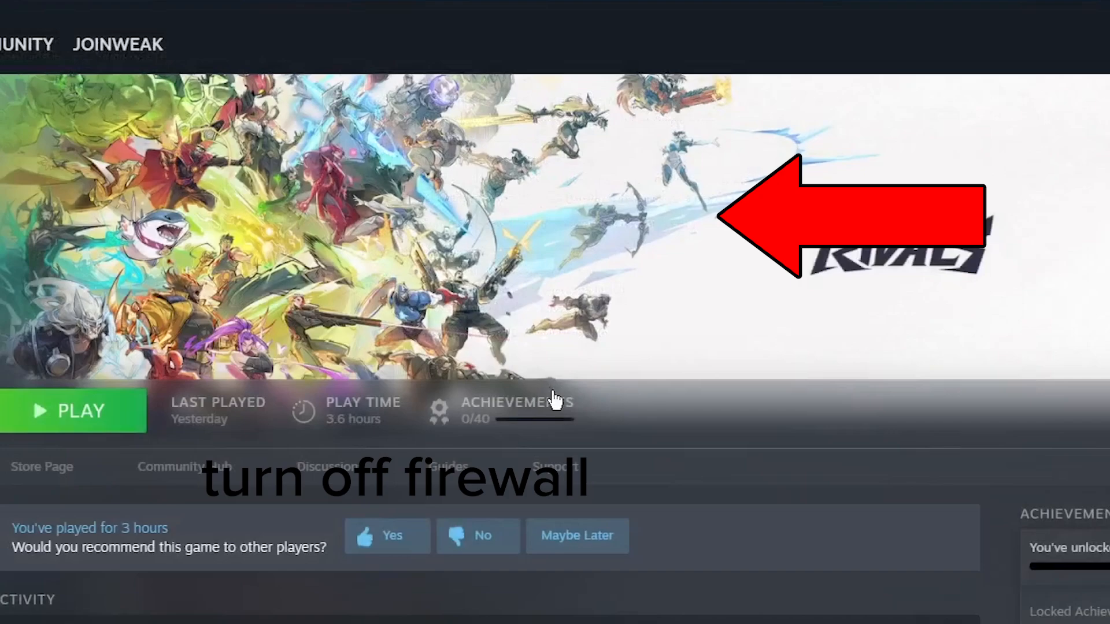